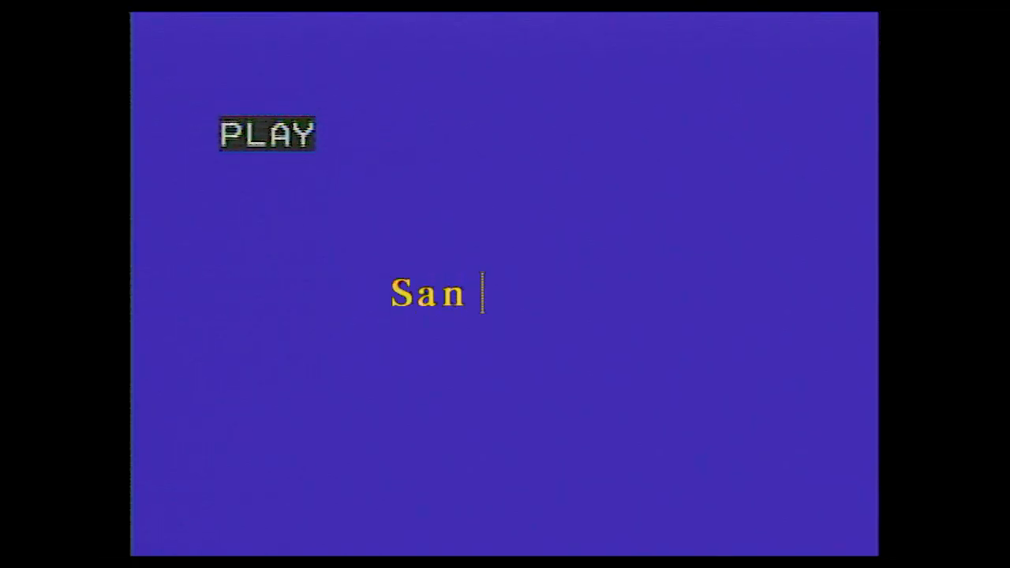
{"action": "type", "text": "Scout"}
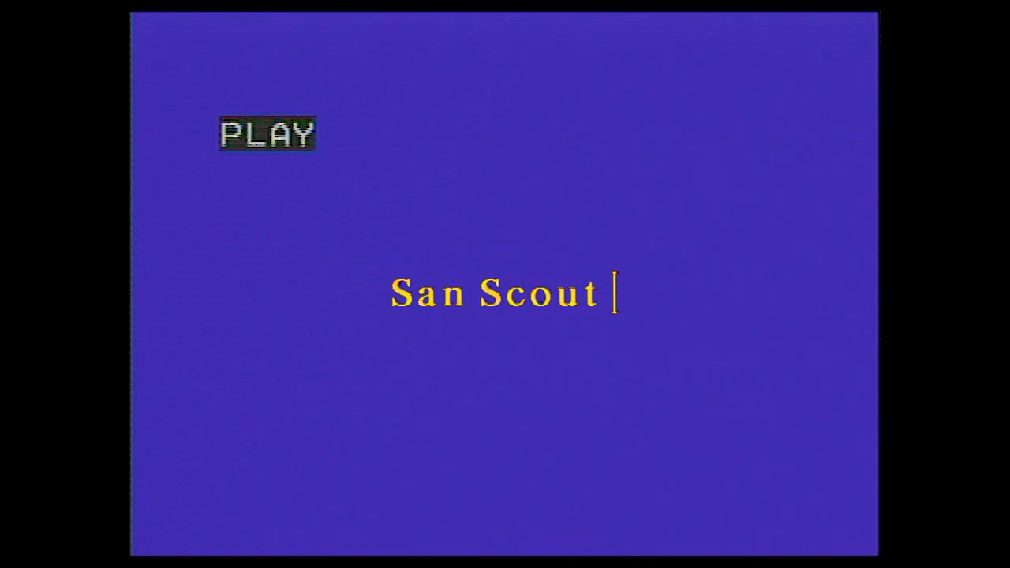